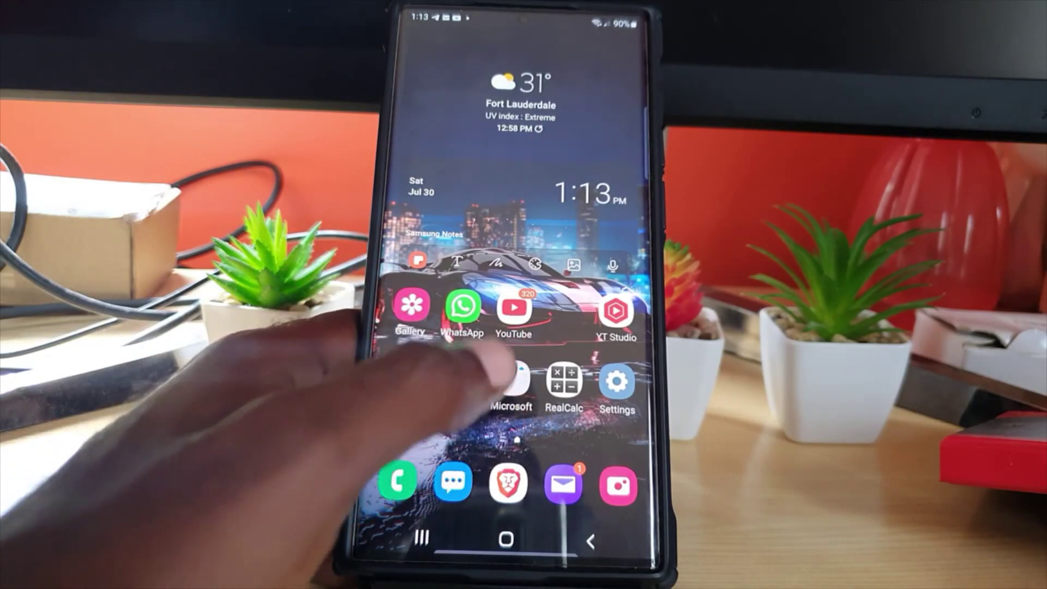
Step: Launch the YouTube app from the home screen and reach the account menu
{"action": "left_click", "coordinate": [514, 307]}
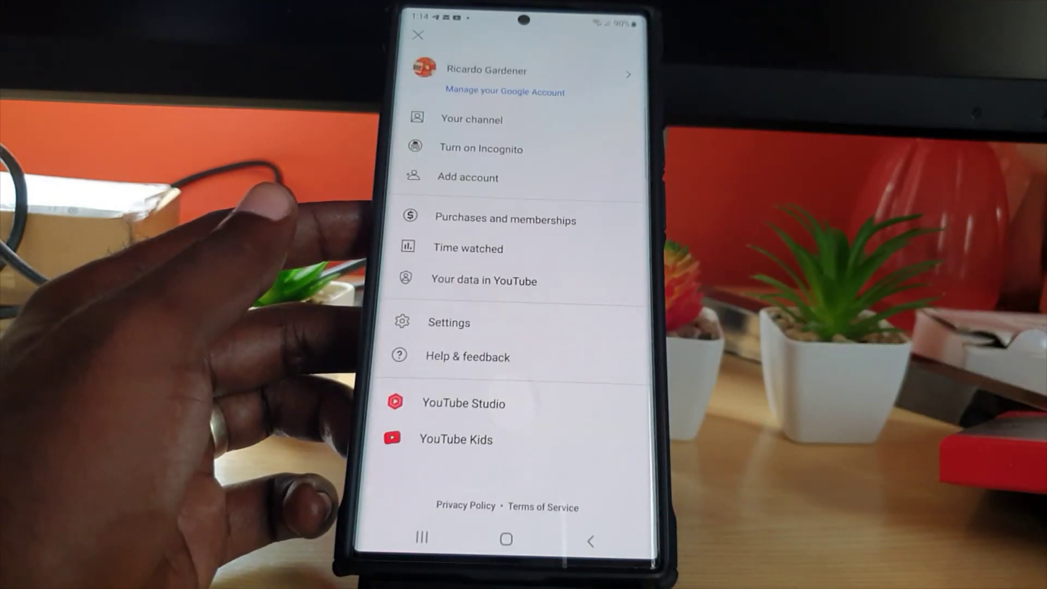
Step: Go to Settings > General, view the Appearance theme choices, and cancel keeping the light theme
{"action": "left_click", "coordinate": [448, 321]}
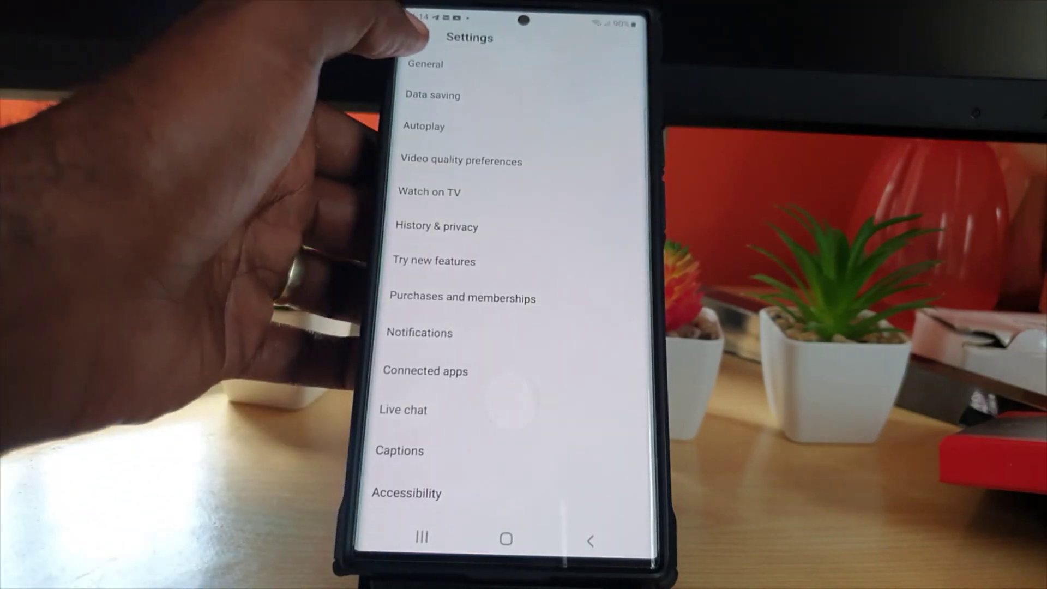
{"action": "left_click", "coordinate": [424, 63]}
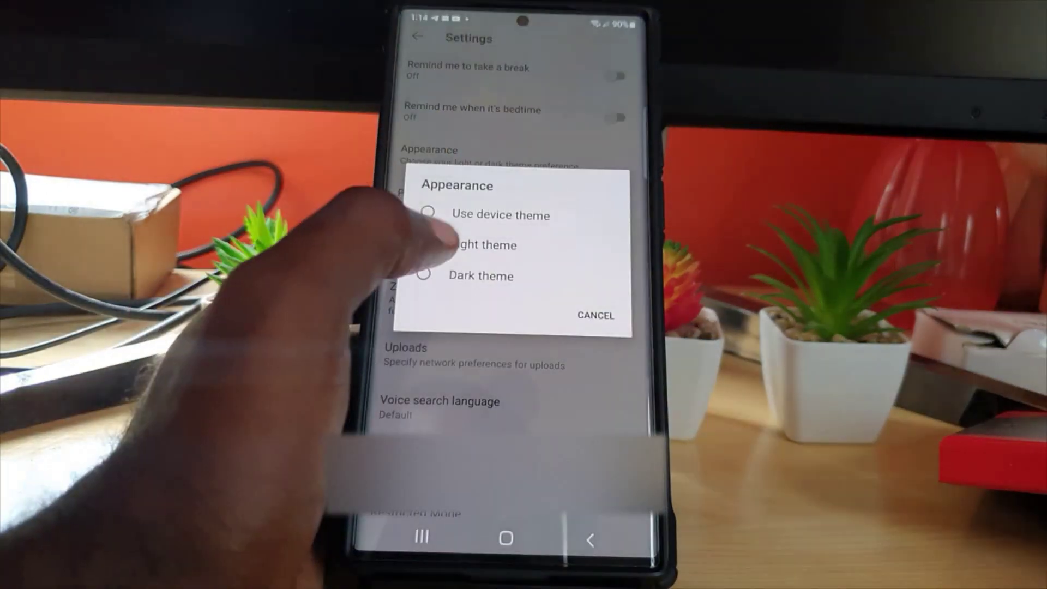
{"action": "left_click", "coordinate": [596, 317]}
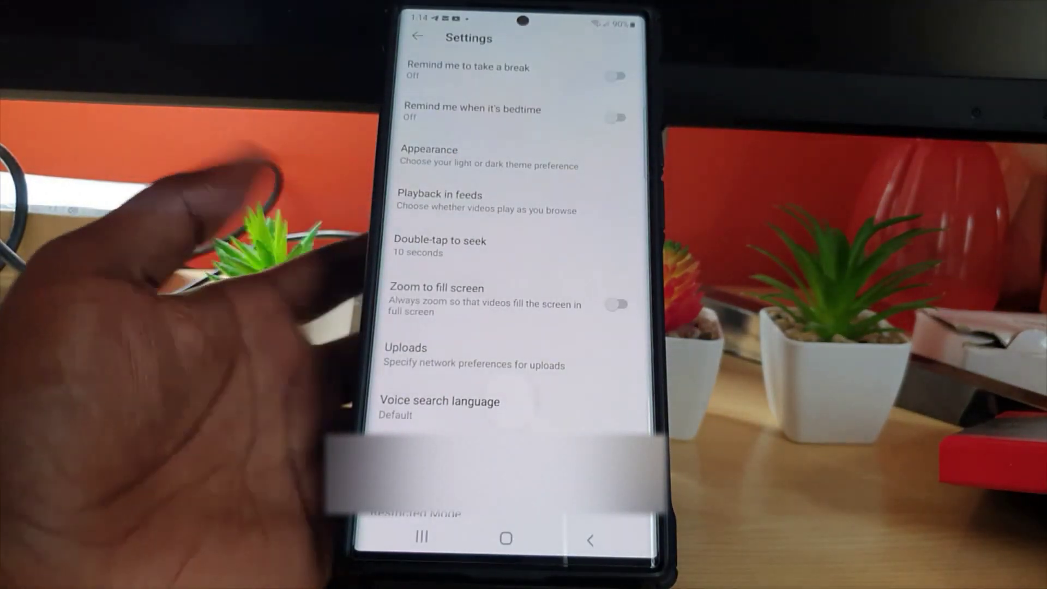